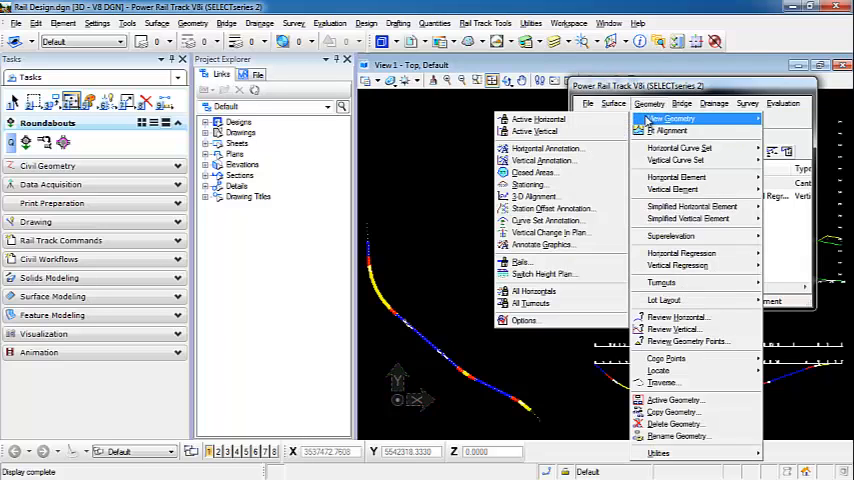
Bring up the Switch Height Plan settings on the General page with Chord Offset Diagram mode.
{"action": "left_click", "coordinate": [544, 272]}
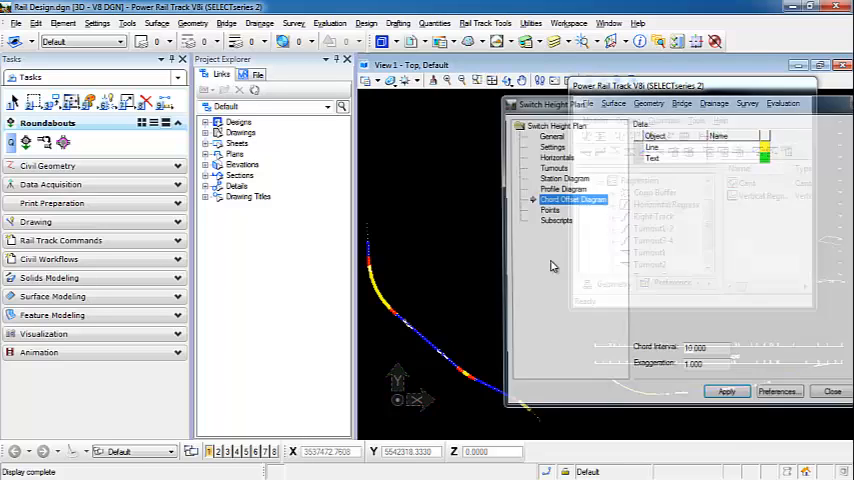
{"action": "left_click", "coordinate": [388, 134]}
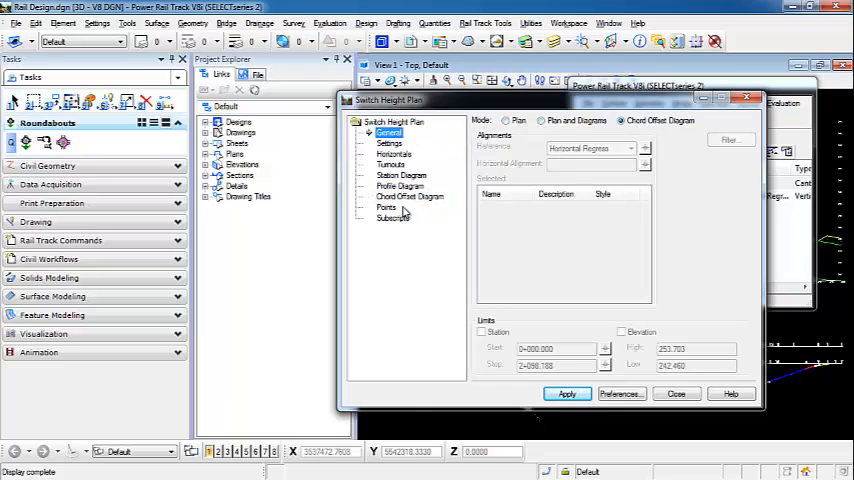
Show the Chord Offset Diagram page with line/text data, chord interval 10 and the exaggeration field ready to edit.
{"action": "left_click", "coordinate": [408, 196]}
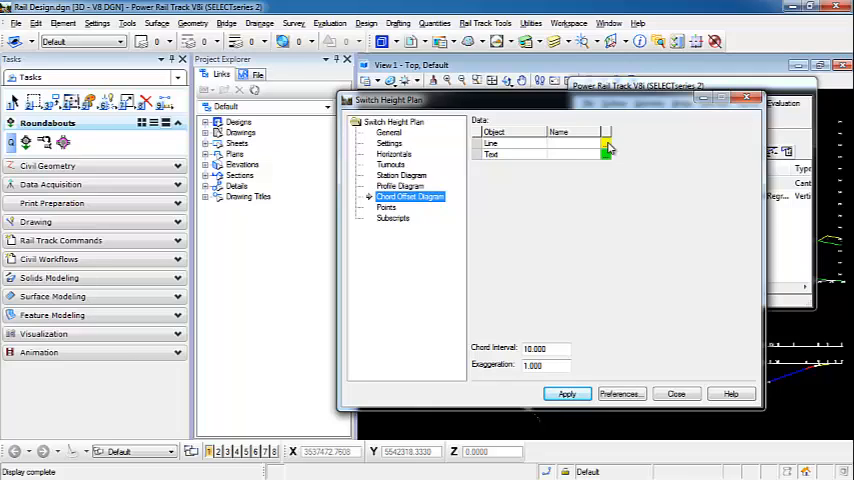
{"action": "left_click", "coordinate": [492, 156]}
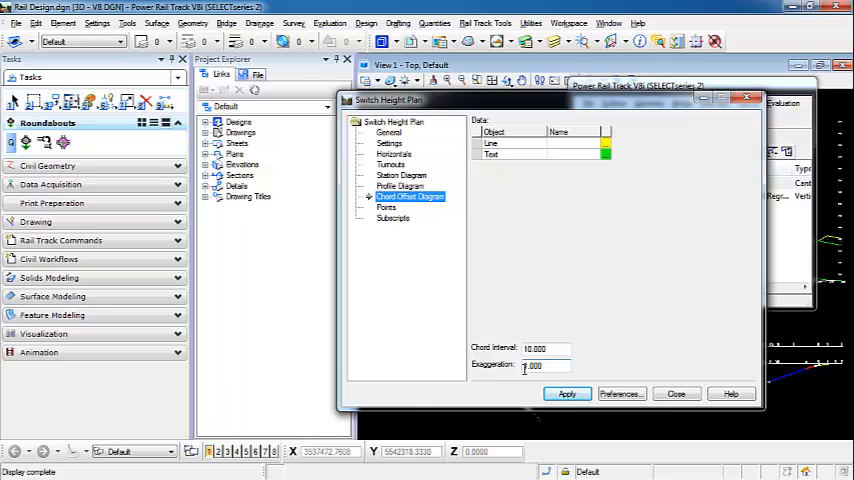
{"action": "left_click", "coordinate": [568, 392]}
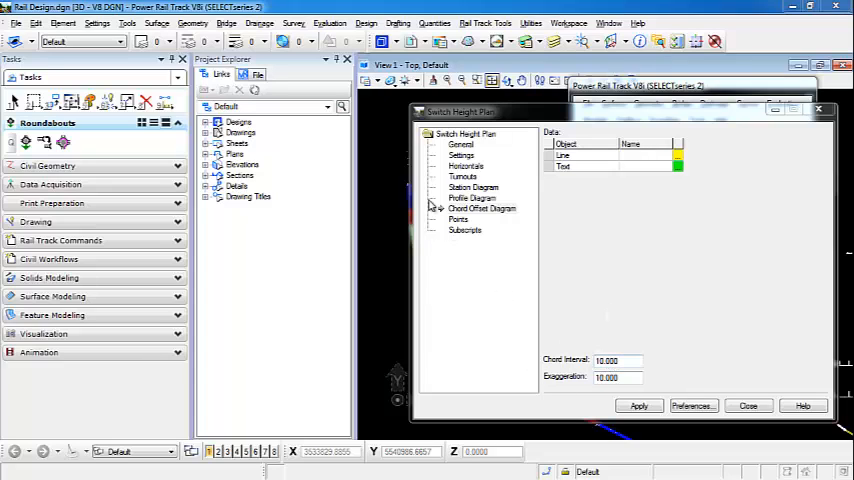
{"action": "mouse_move", "coordinate": [410, 216]}
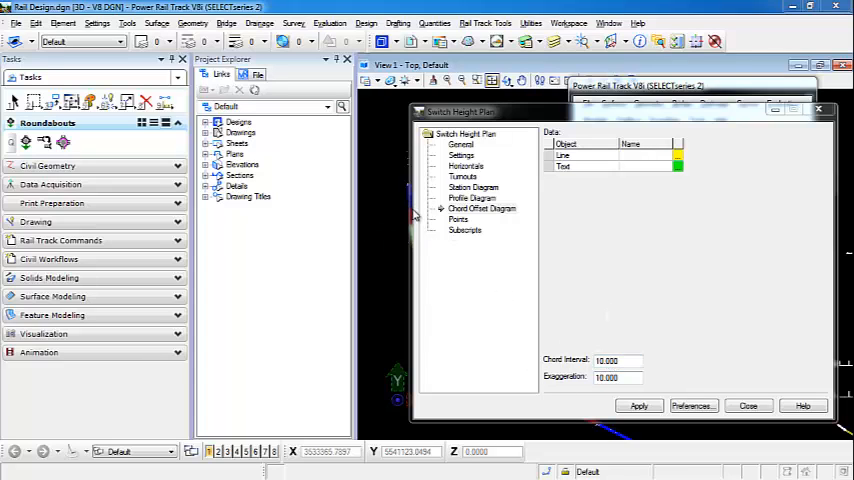